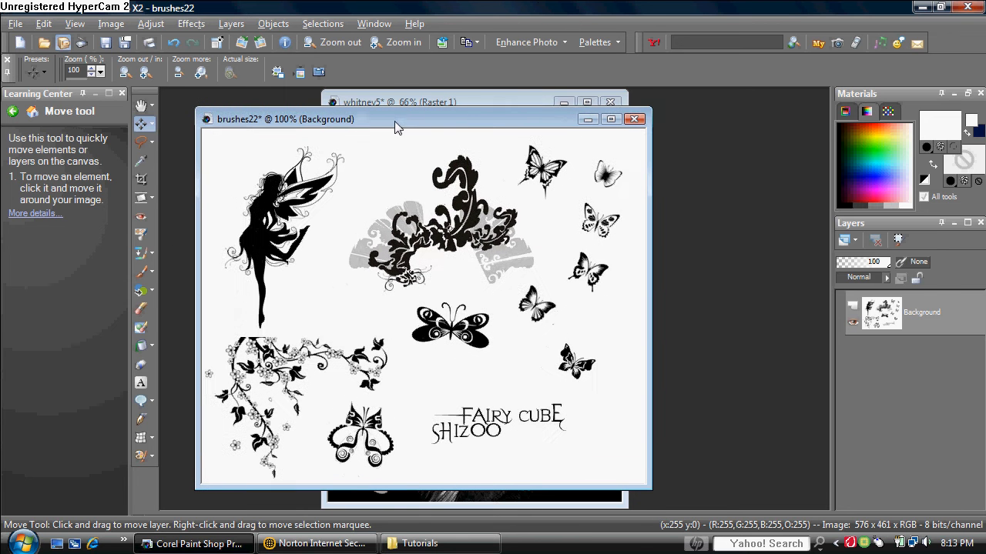
pyautogui.moveTo(488, 131)
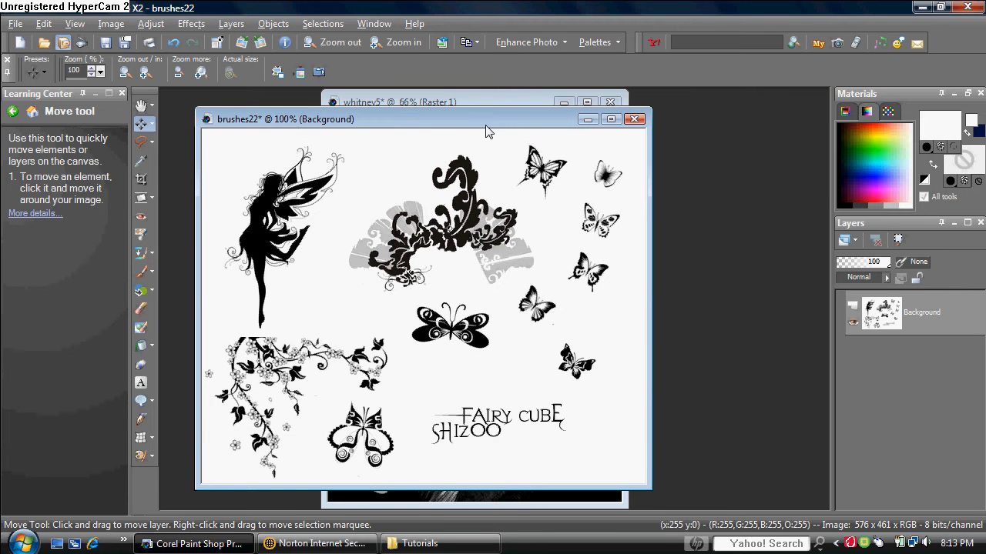
# Enclose the small butterfly right of the large central butterfly in a freehand selection
pyautogui.click(390, 101)
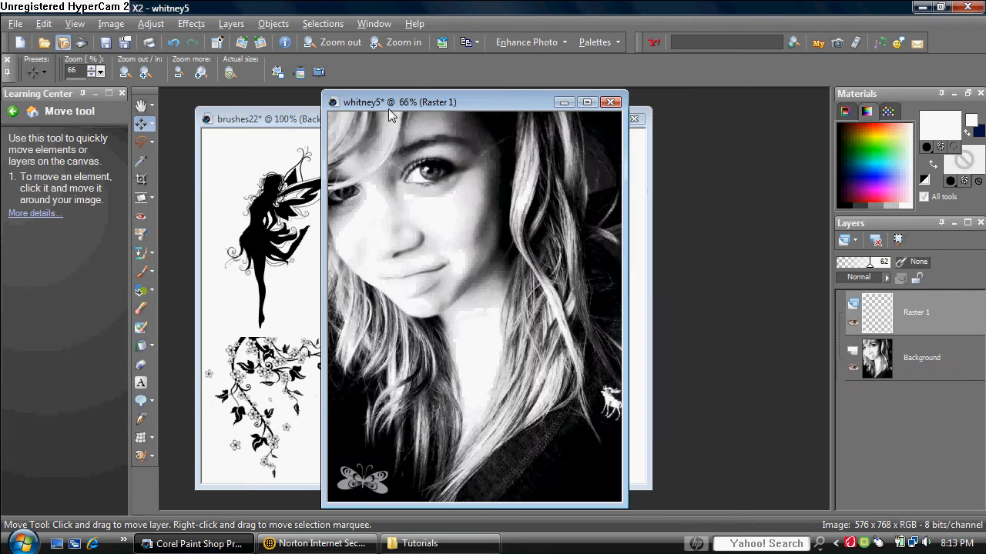
pyautogui.click(261, 119)
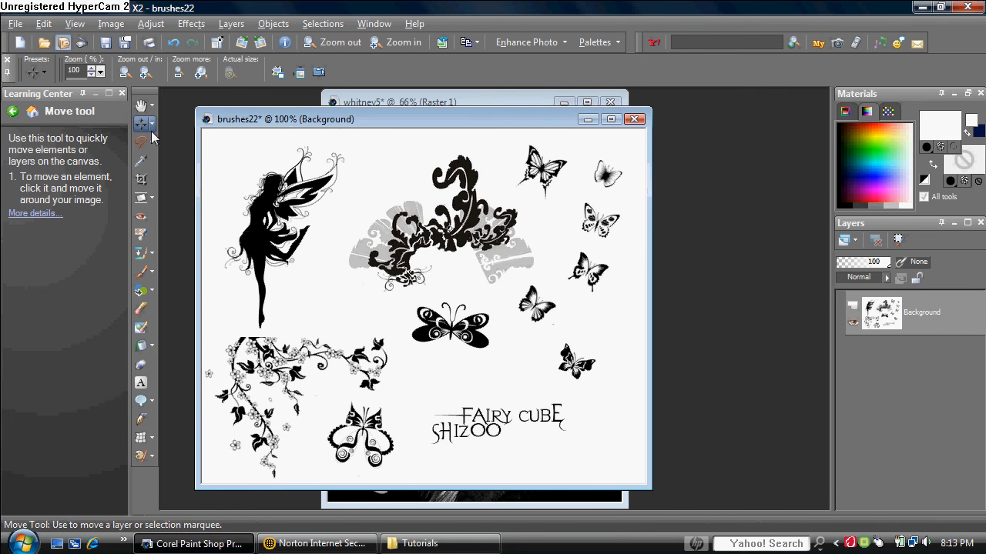
pyautogui.moveTo(142, 146)
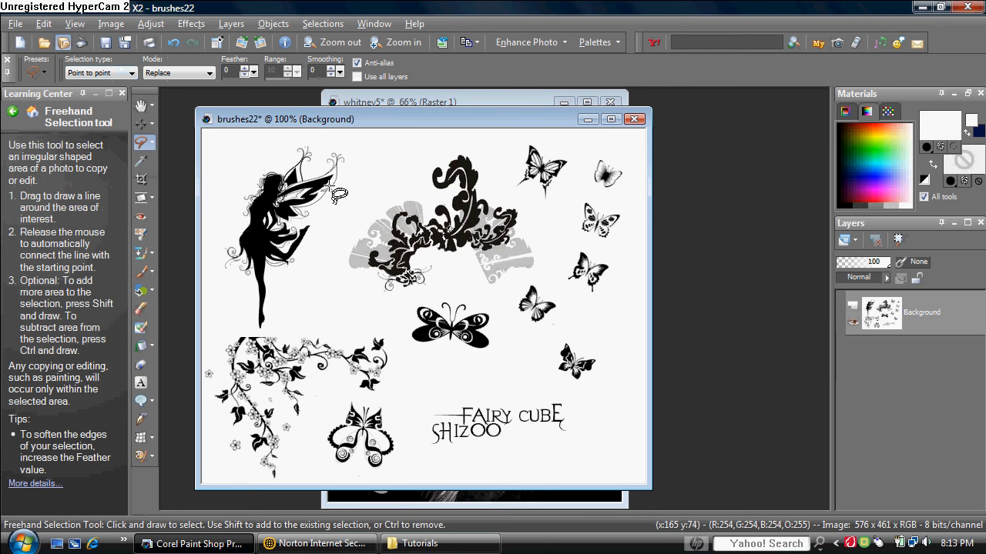
pyautogui.moveTo(585, 327)
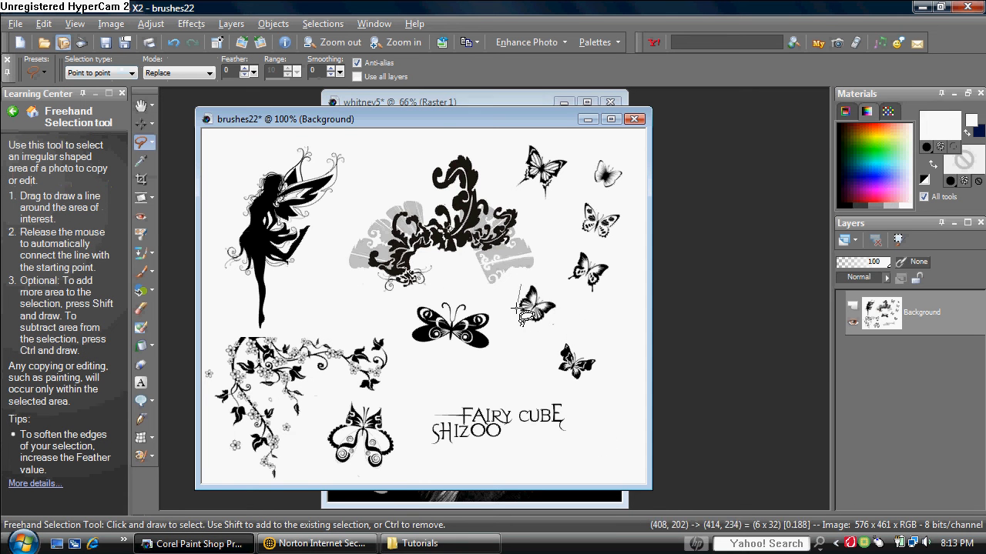
pyautogui.moveTo(568, 307)
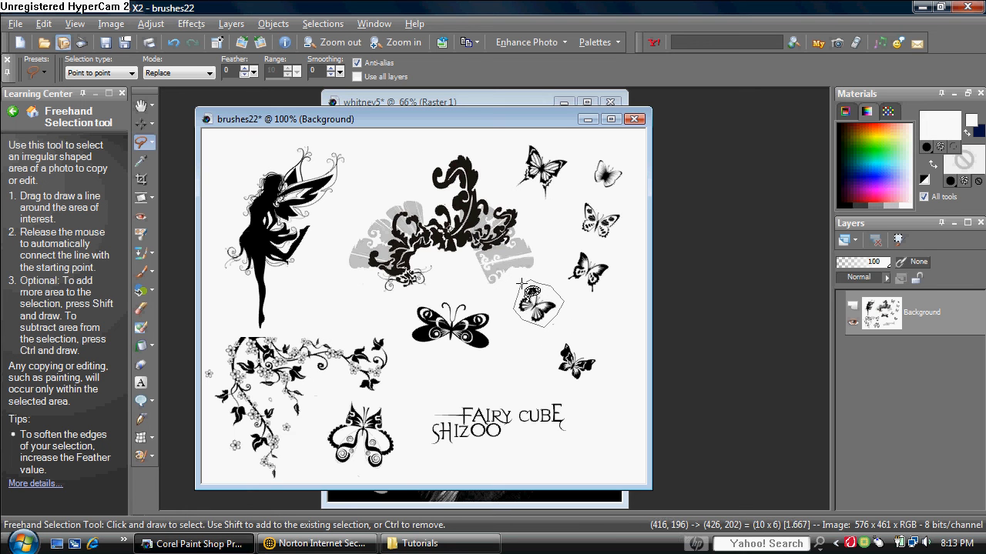
pyautogui.moveTo(524, 293); pyautogui.dragTo(554, 315)
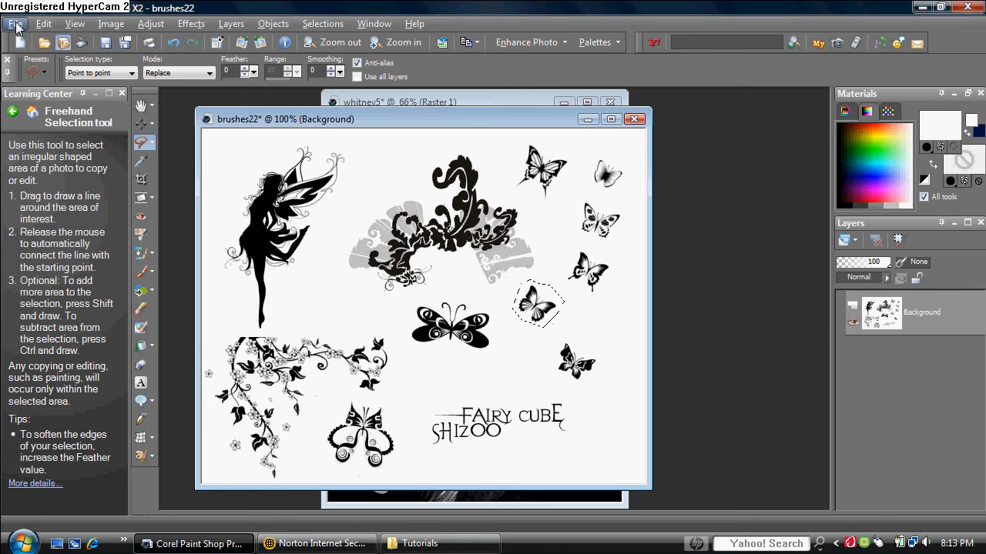
# Export the selected butterfly as a custom brush named butterfly4
pyautogui.click(16, 24)
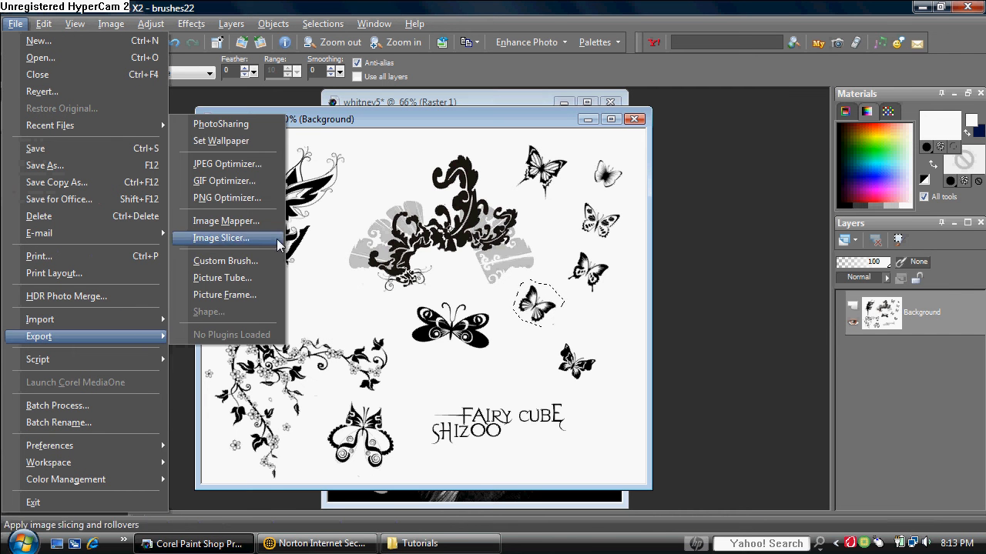
pyautogui.moveTo(240, 261)
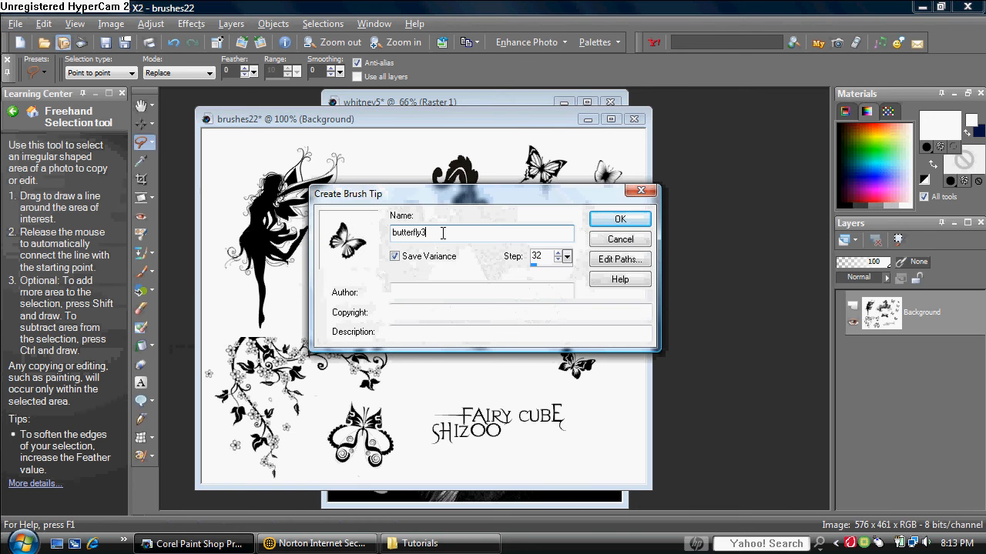
pyautogui.write('butterfly4')
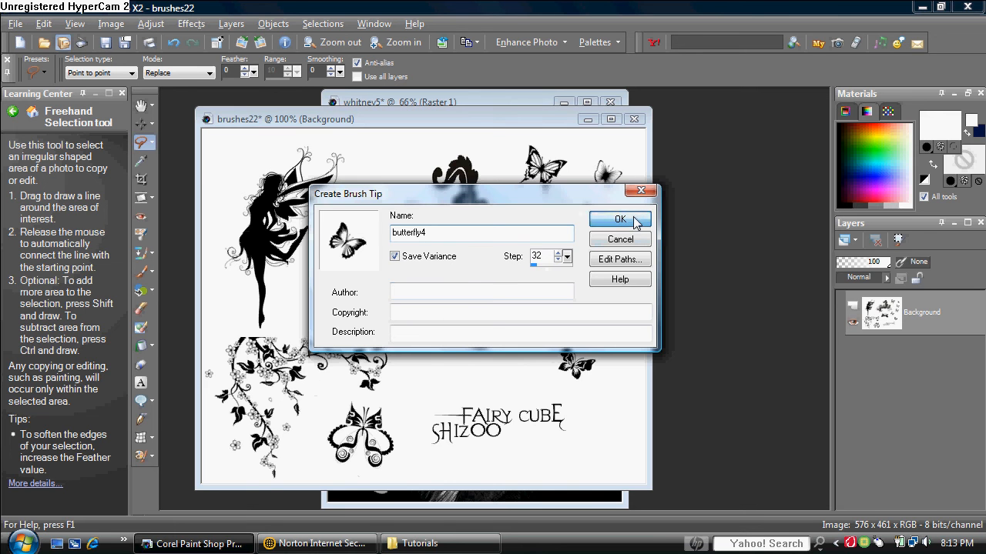
pyautogui.click(620, 219)
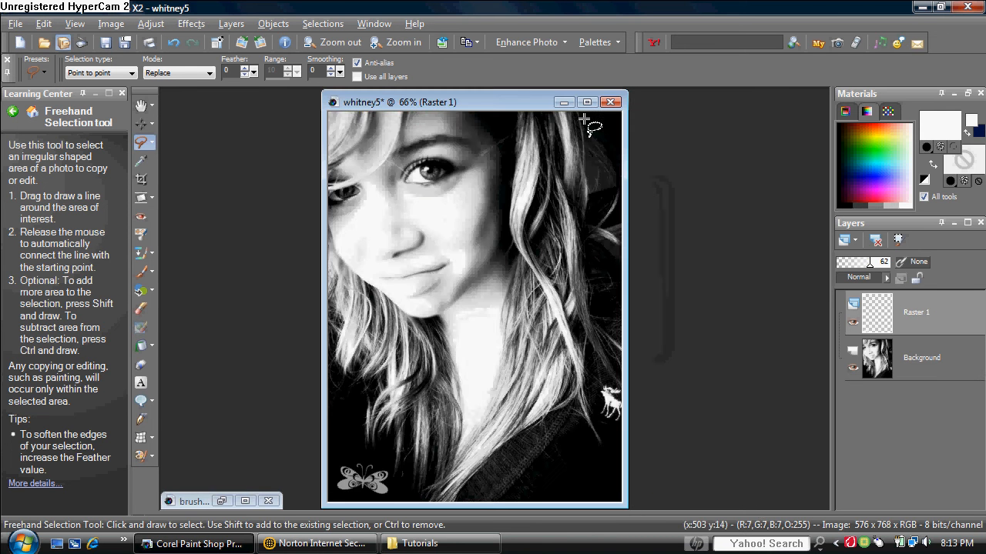
pyautogui.moveTo(154, 199)
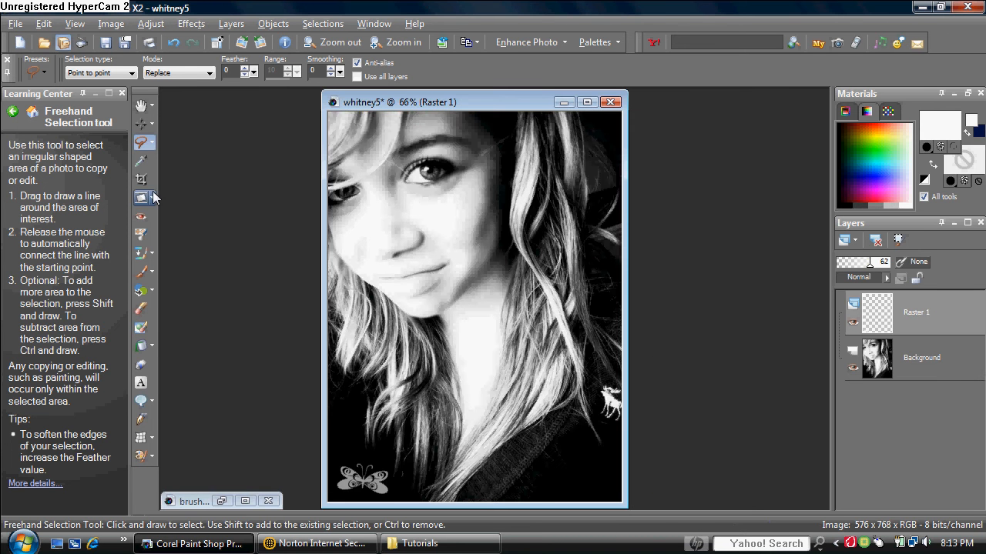
pyautogui.moveTo(141, 272)
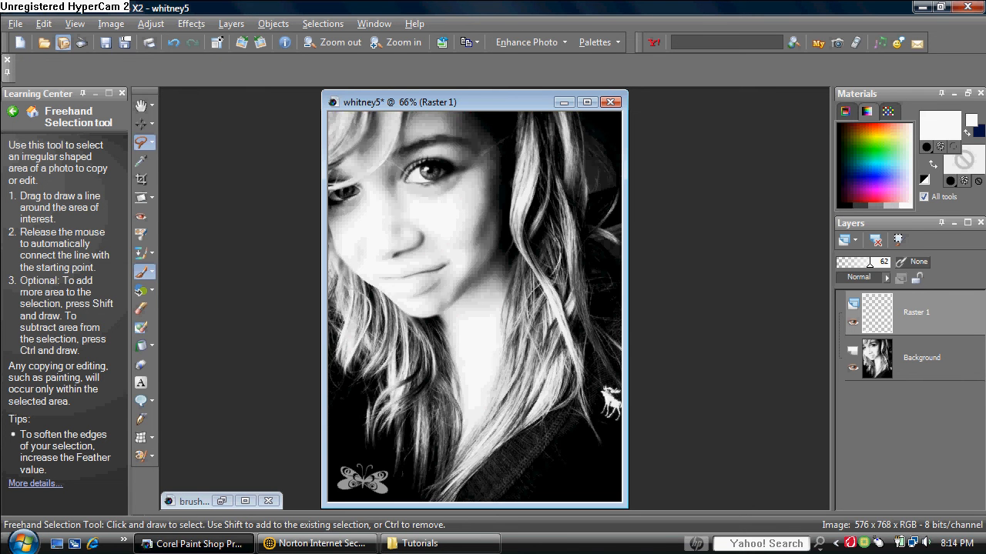
# Switch to the Paint Brush tool for painting on the portrait
pyautogui.click(142, 271)
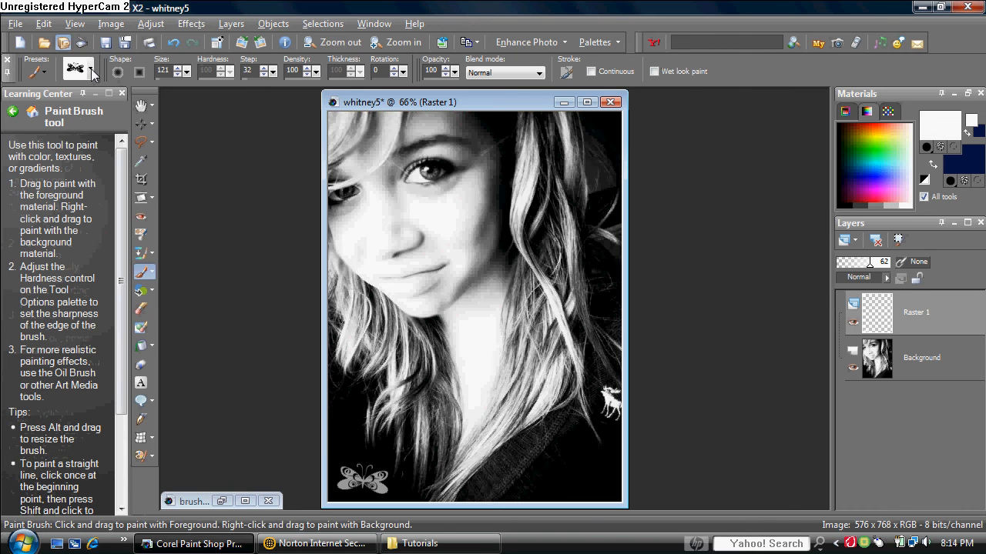
# Choose butterfly4 from the brush tip list as the paint brush tip
pyautogui.click(93, 69)
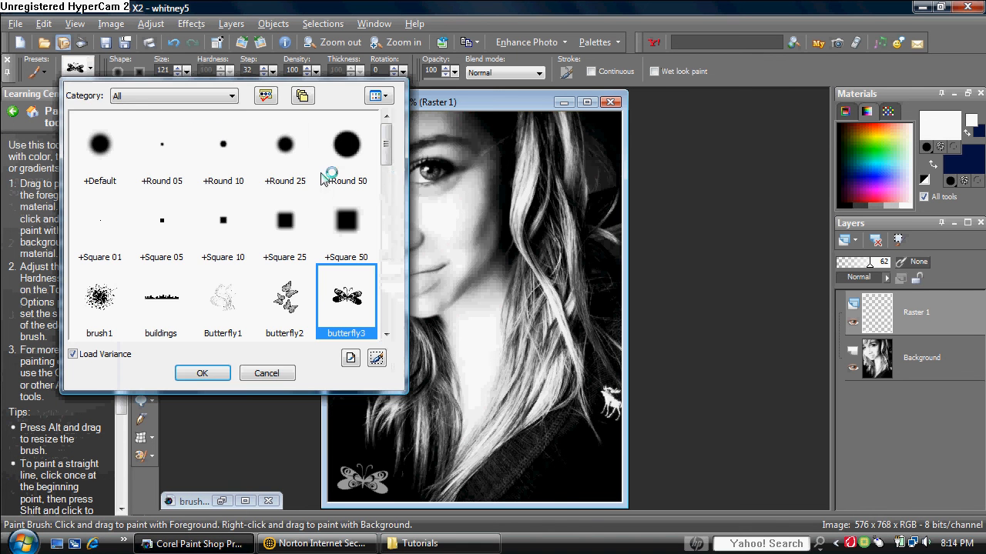
pyautogui.scroll(-3)
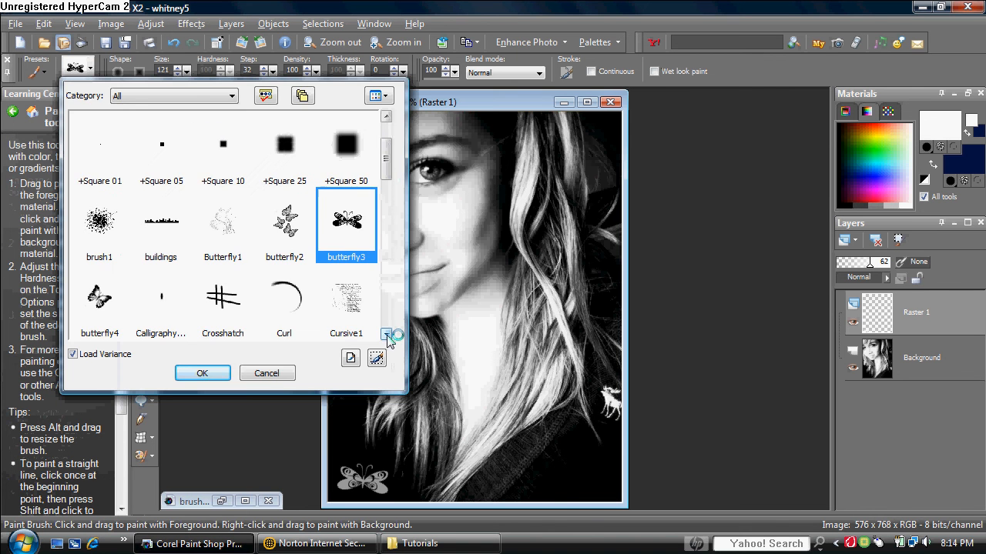
pyautogui.click(100, 300)
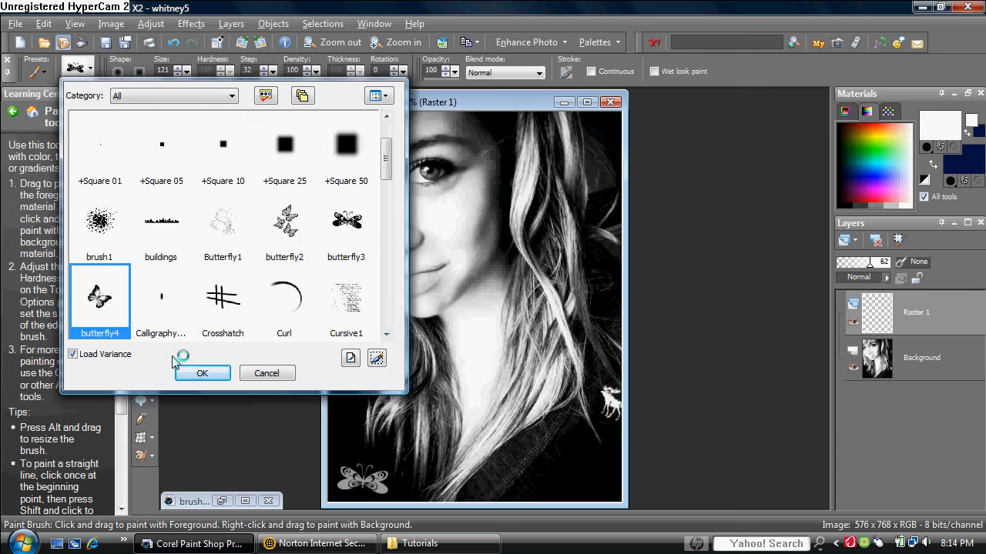
pyautogui.click(202, 372)
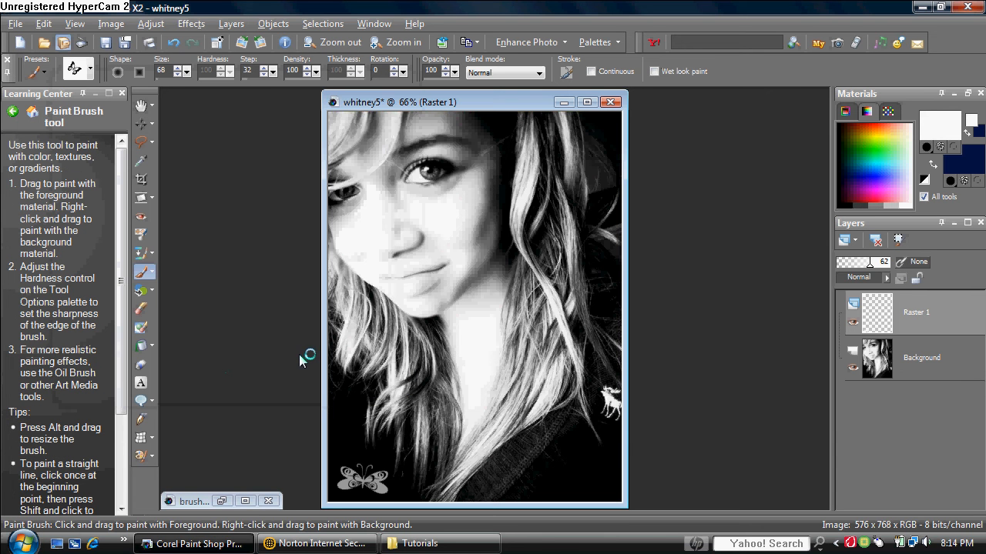
pyautogui.moveTo(229, 135)
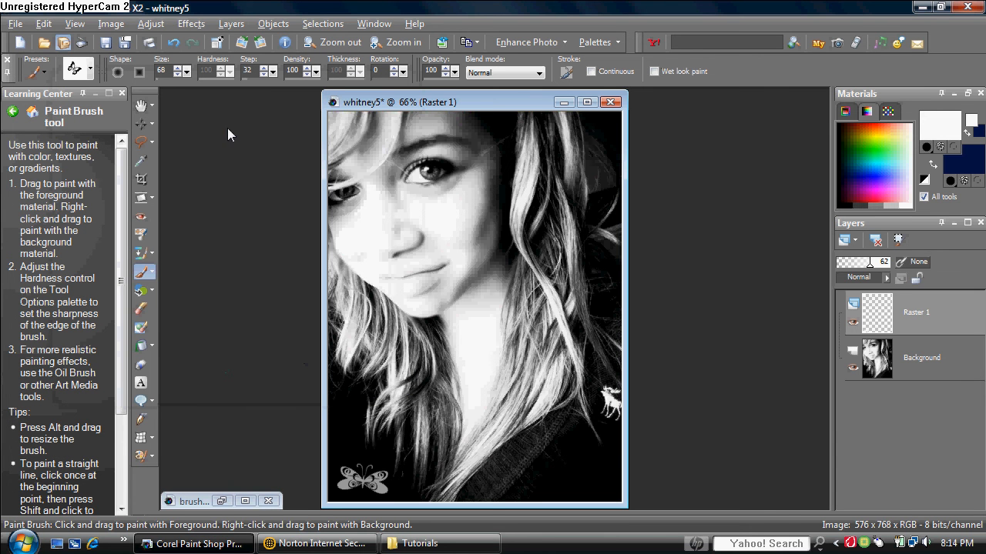
pyautogui.moveTo(166, 83)
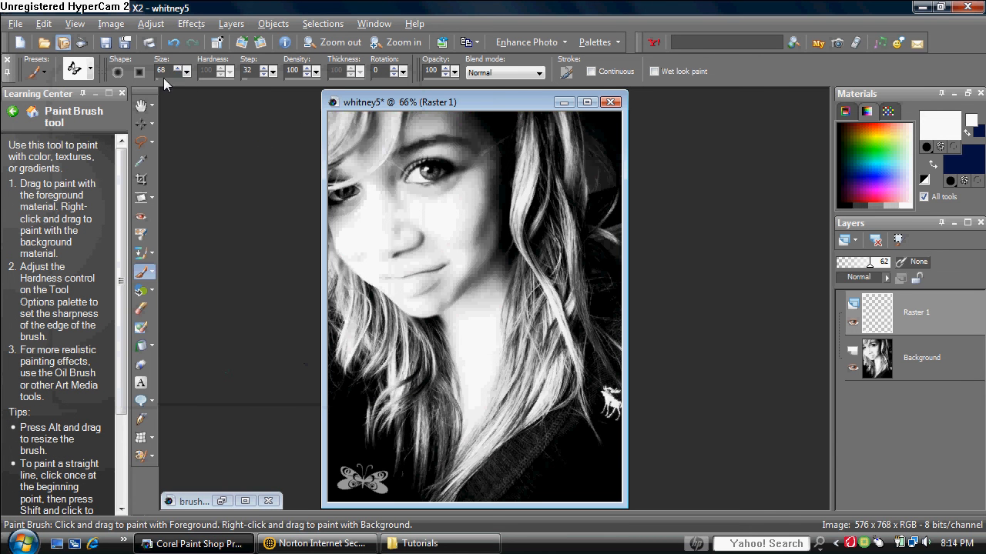
pyautogui.moveTo(352, 78)
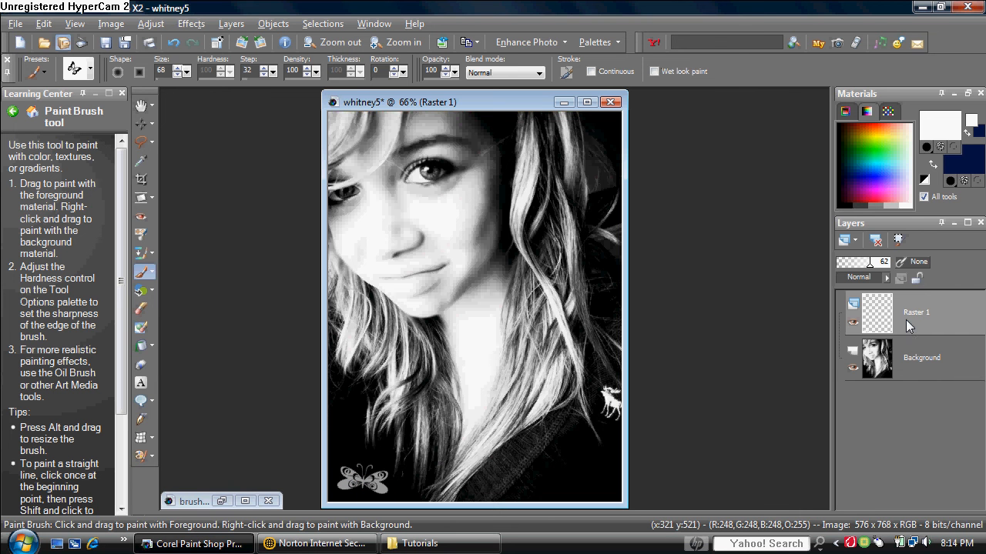
pyautogui.moveTo(915, 326)
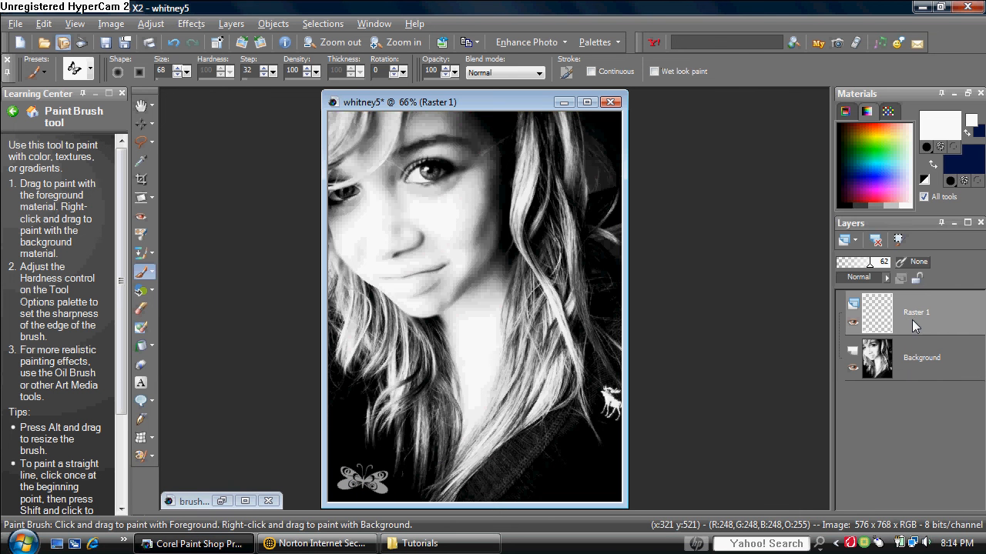
pyautogui.moveTo(759, 199)
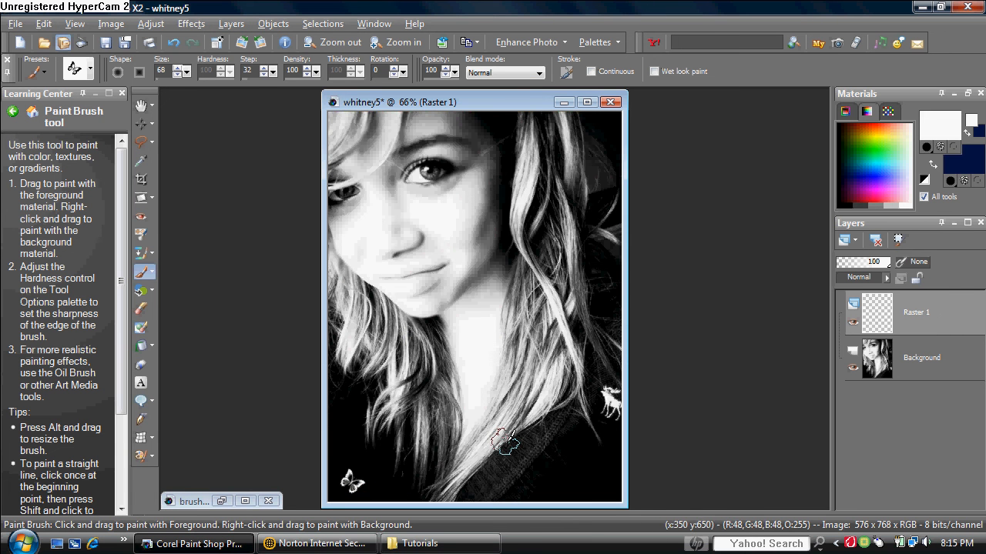
pyautogui.moveTo(741, 340)
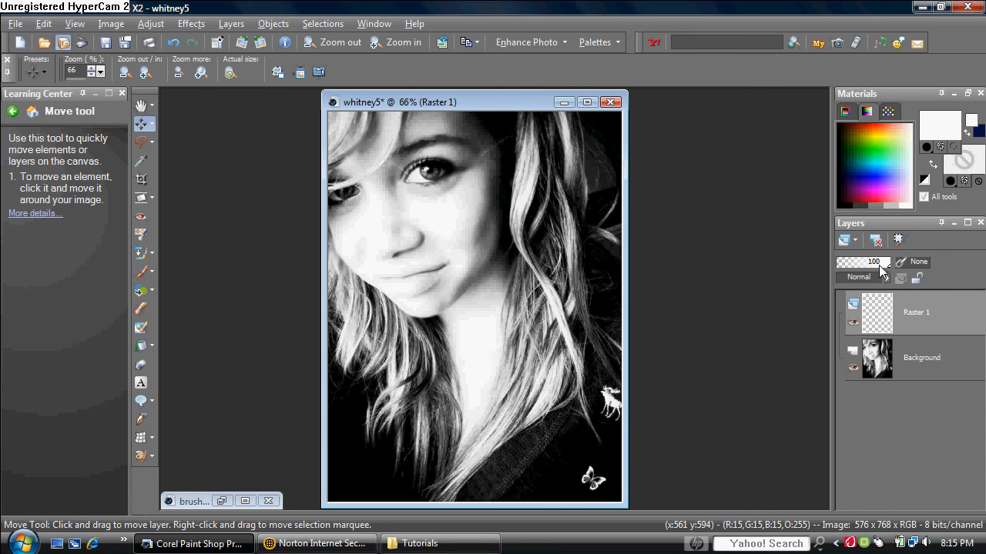
# Lower the butterfly layer's opacity to 59
pyautogui.moveTo(874, 262); pyautogui.dragTo(857, 262)
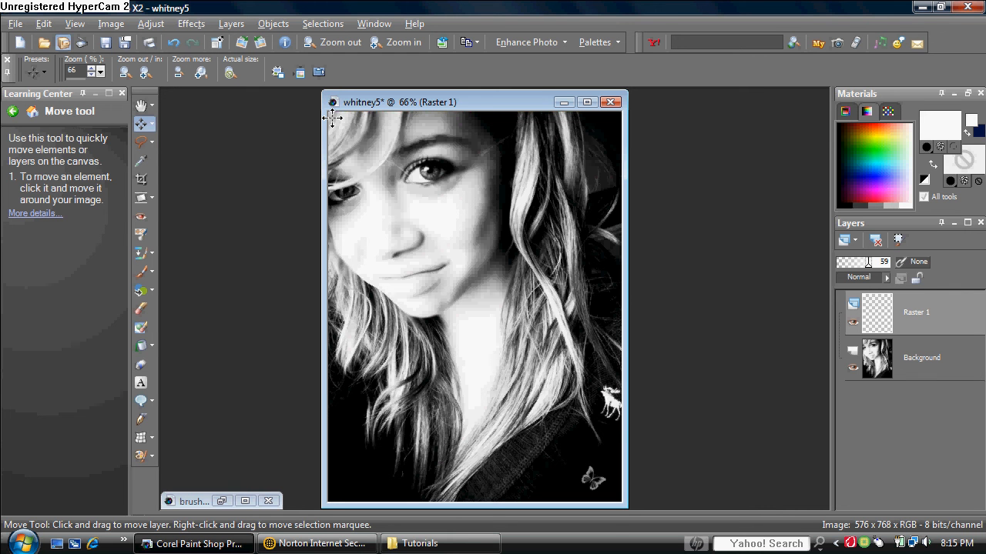
pyautogui.moveTo(318, 297)
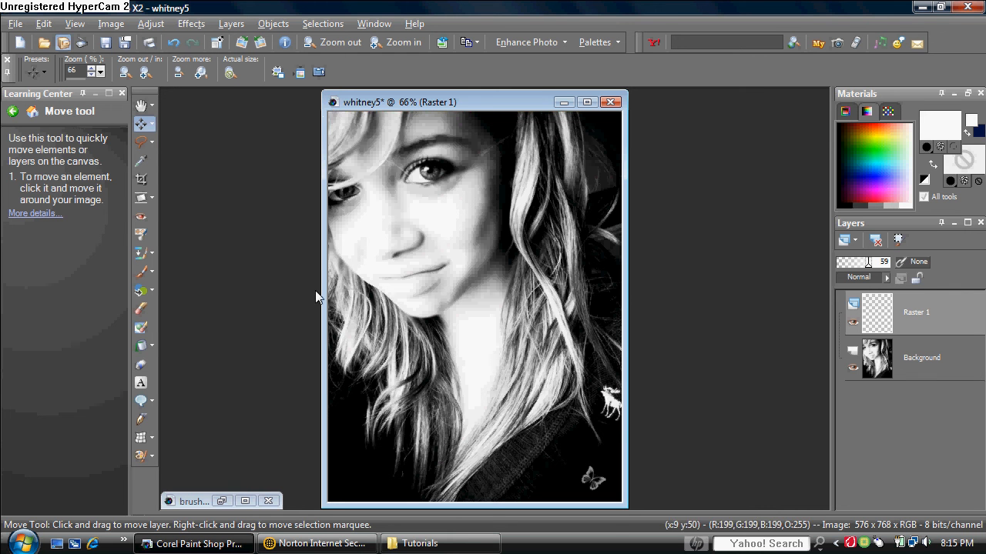